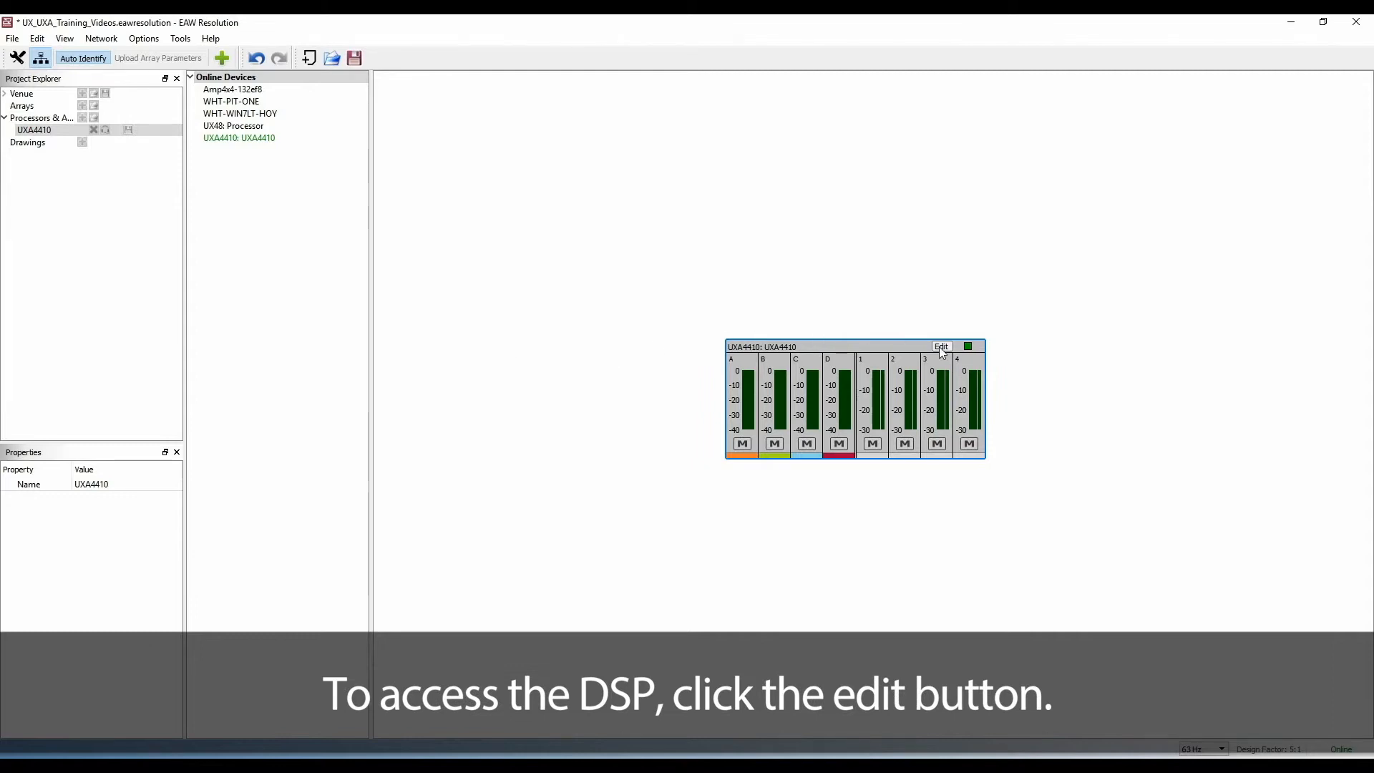
# Open the UXA4410 device tile's DSP editor to show channel A's EQ and routing.
pyautogui.click(940, 347)
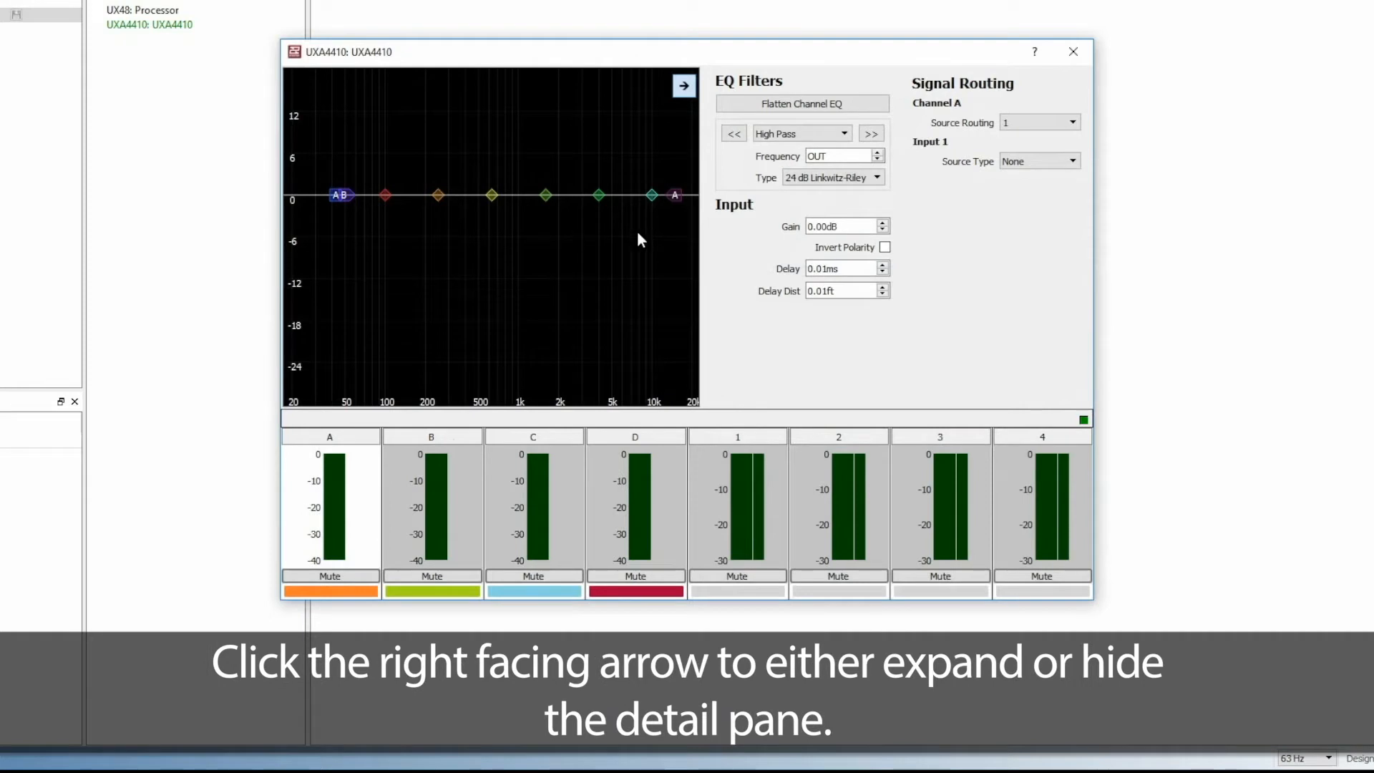
# Enlarge the EQ graph and drag nodes to boost near 100 Hz and dip near 4 kHz, adjusting the shelves.
pyautogui.click(682, 86)
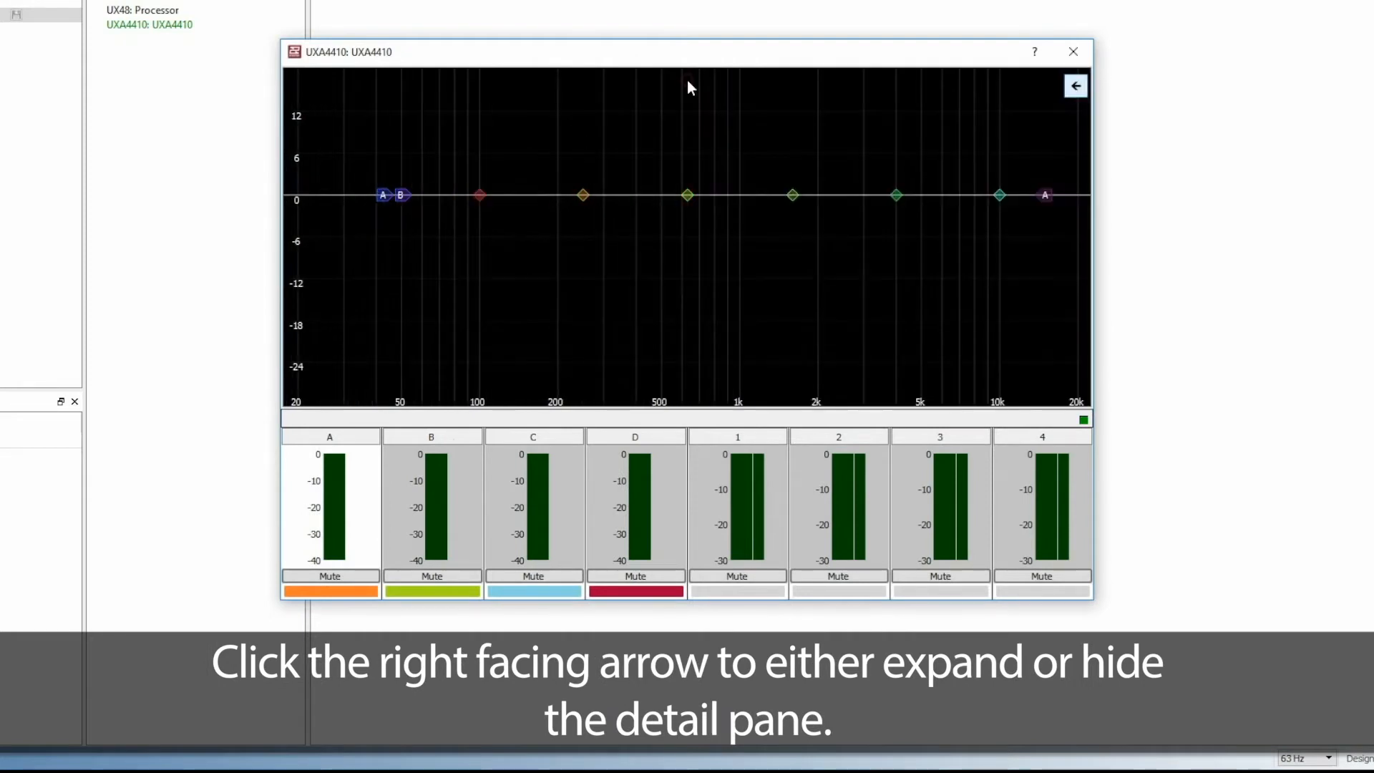
pyautogui.moveTo(479, 195); pyautogui.dragTo(480, 167)
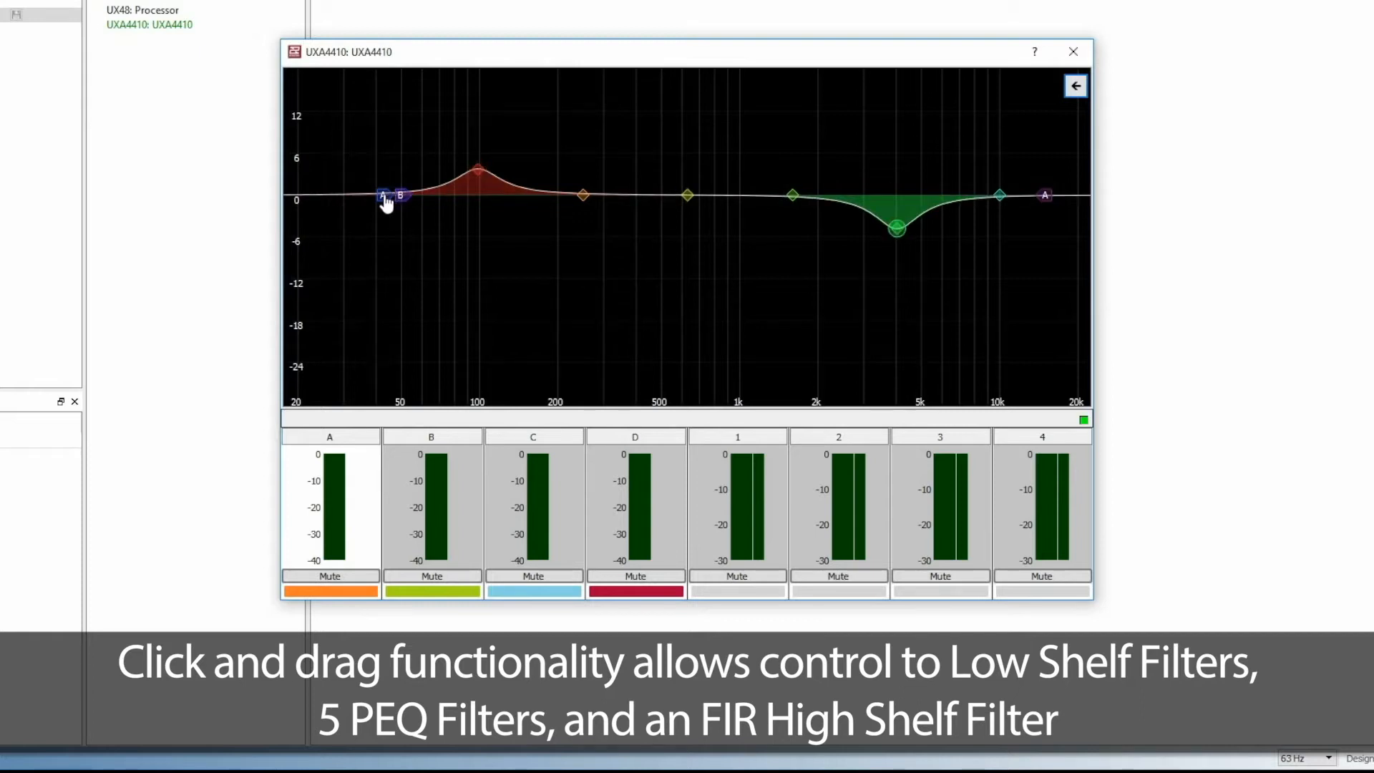
pyautogui.moveTo(384, 197); pyautogui.dragTo(380, 168)
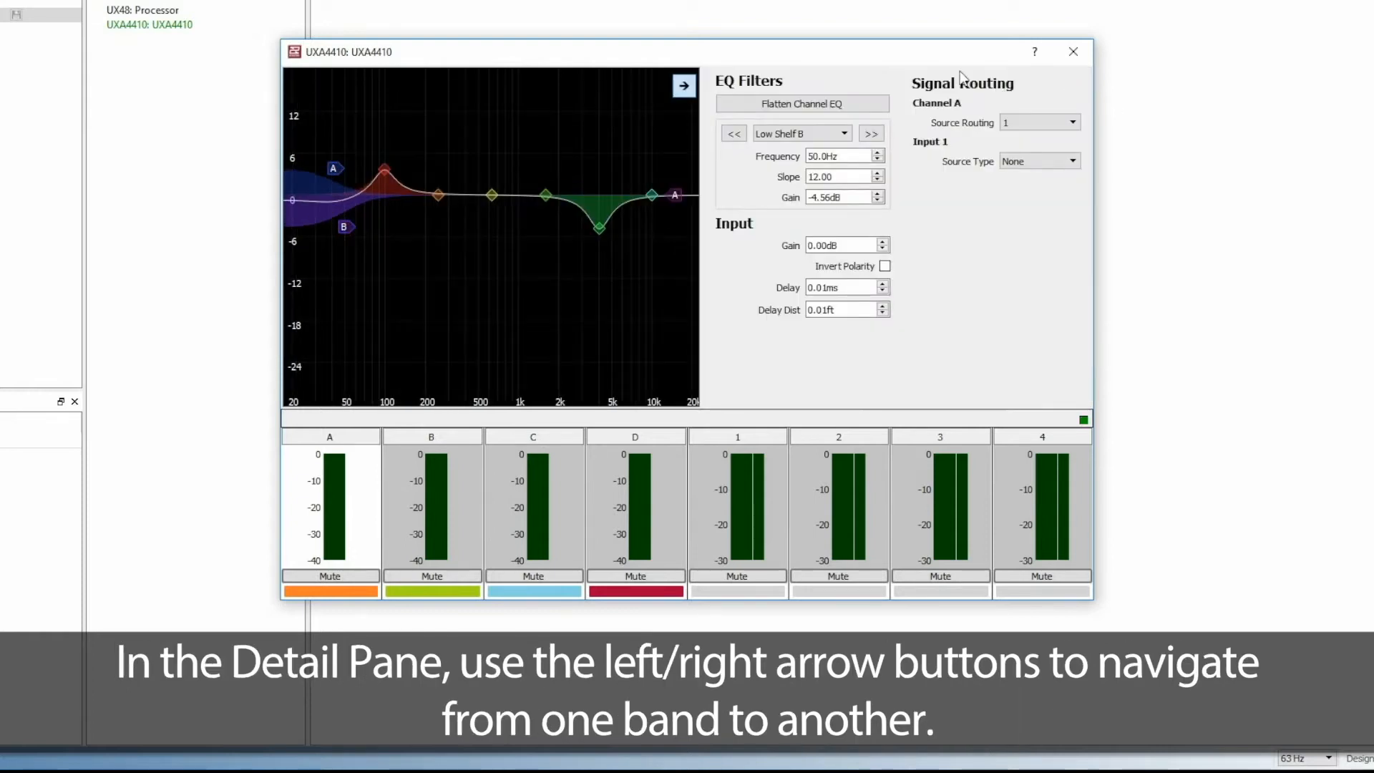
pyautogui.click(871, 134)
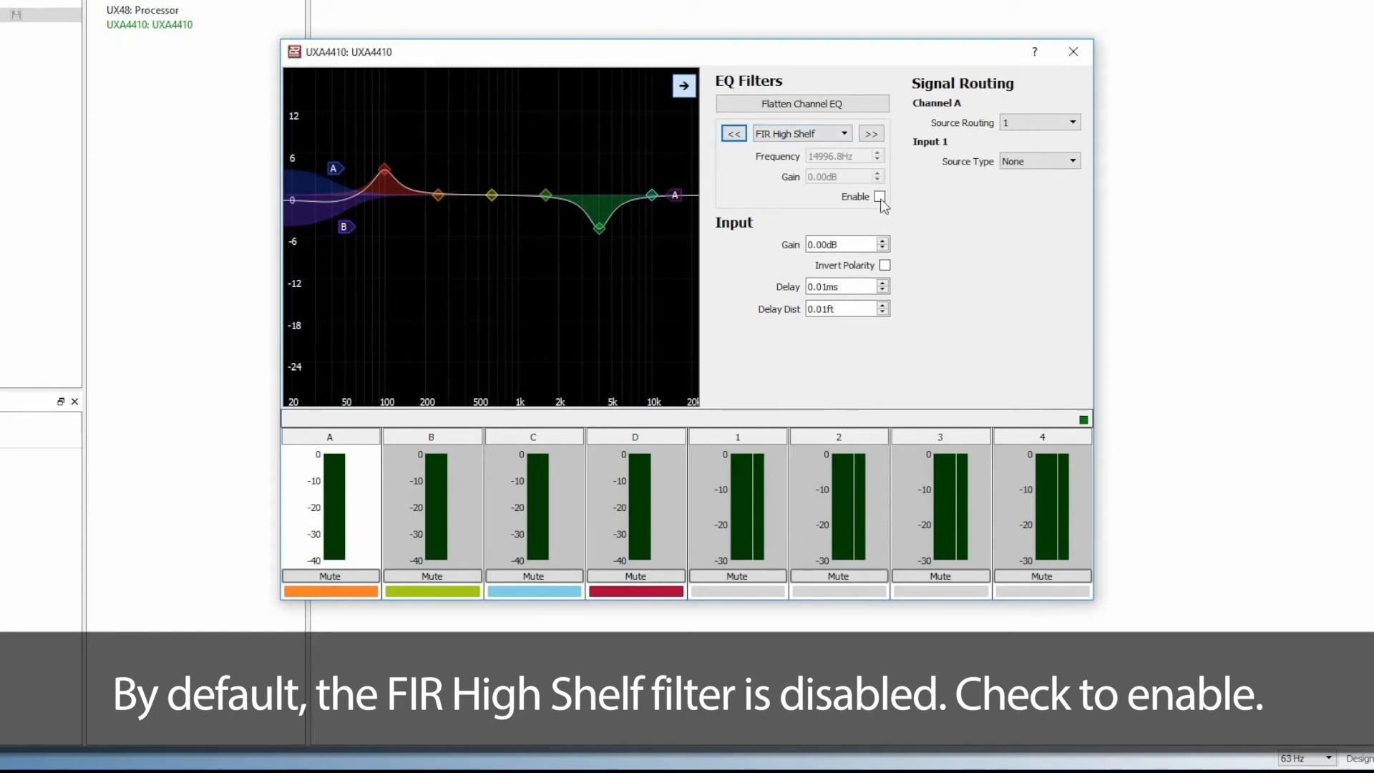
# Enable FIR High Shelf with frequency 16, select PEQ 1, and flatten all channel A EQ.
pyautogui.click(883, 196)
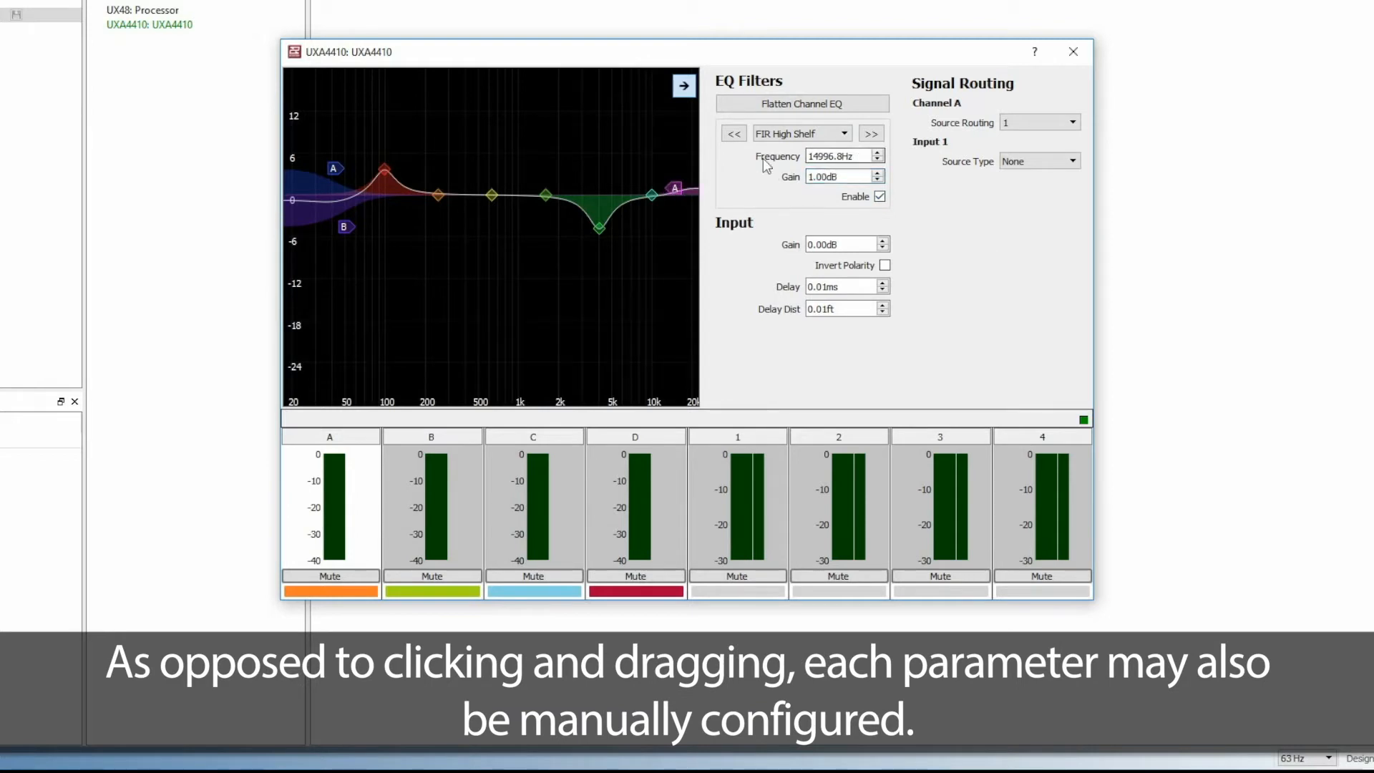
pyautogui.write('16')
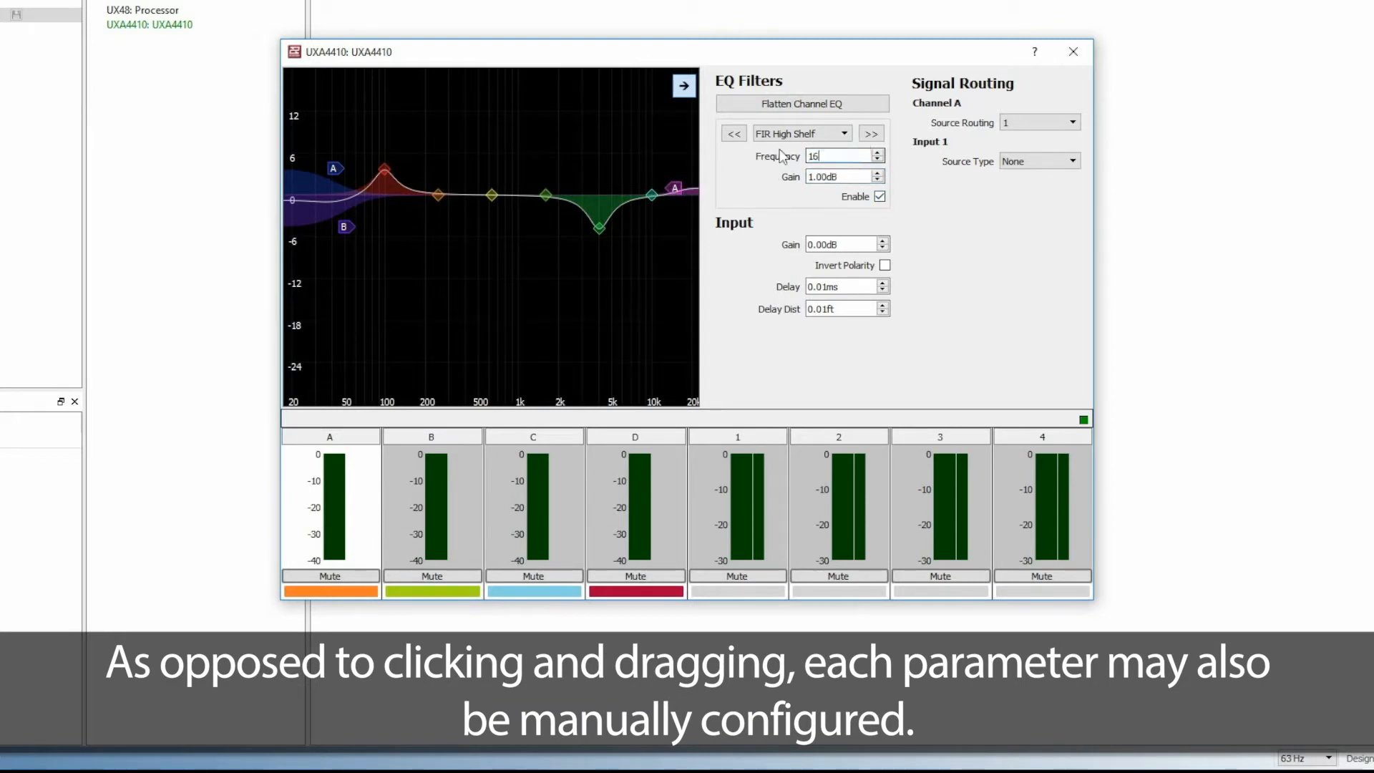
pyautogui.click(843, 133)
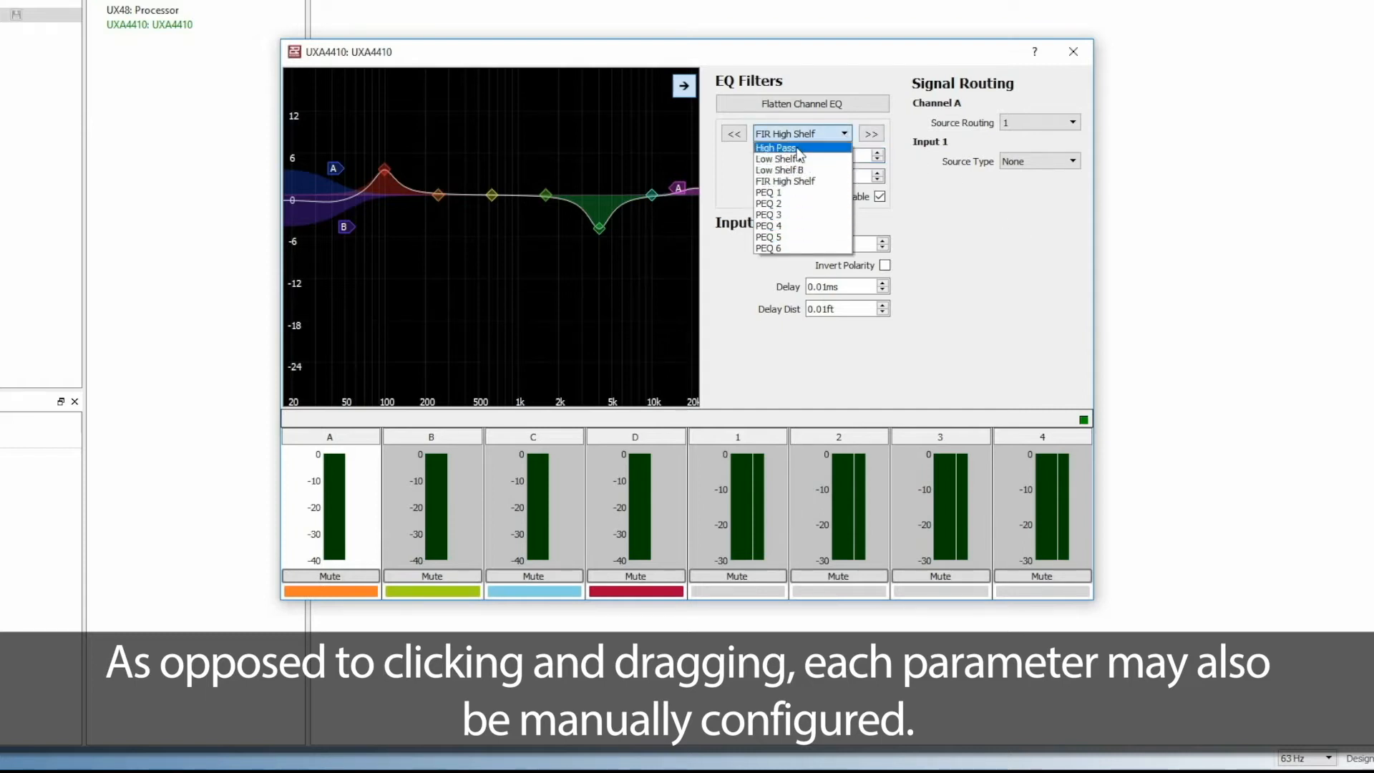
pyautogui.click(768, 192)
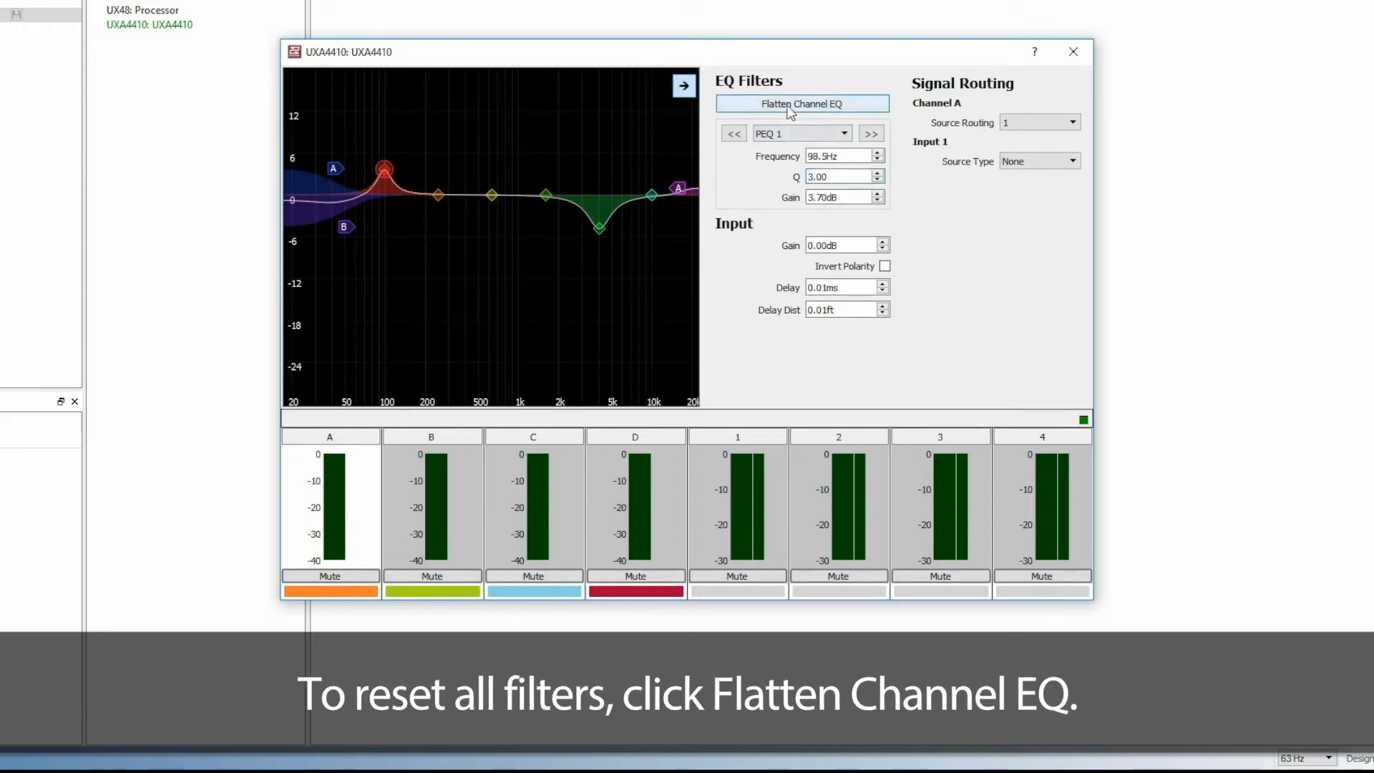
pyautogui.click(800, 103)
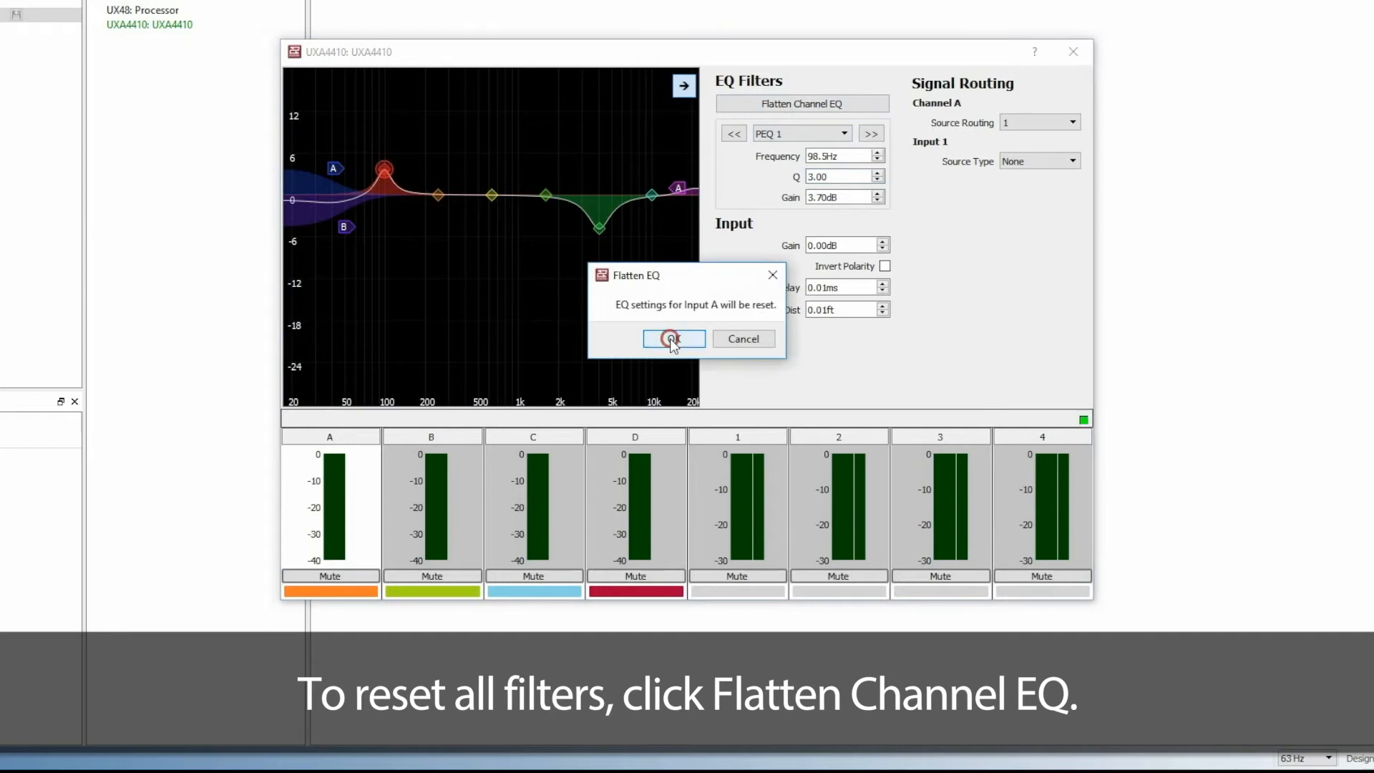
pyautogui.click(672, 338)
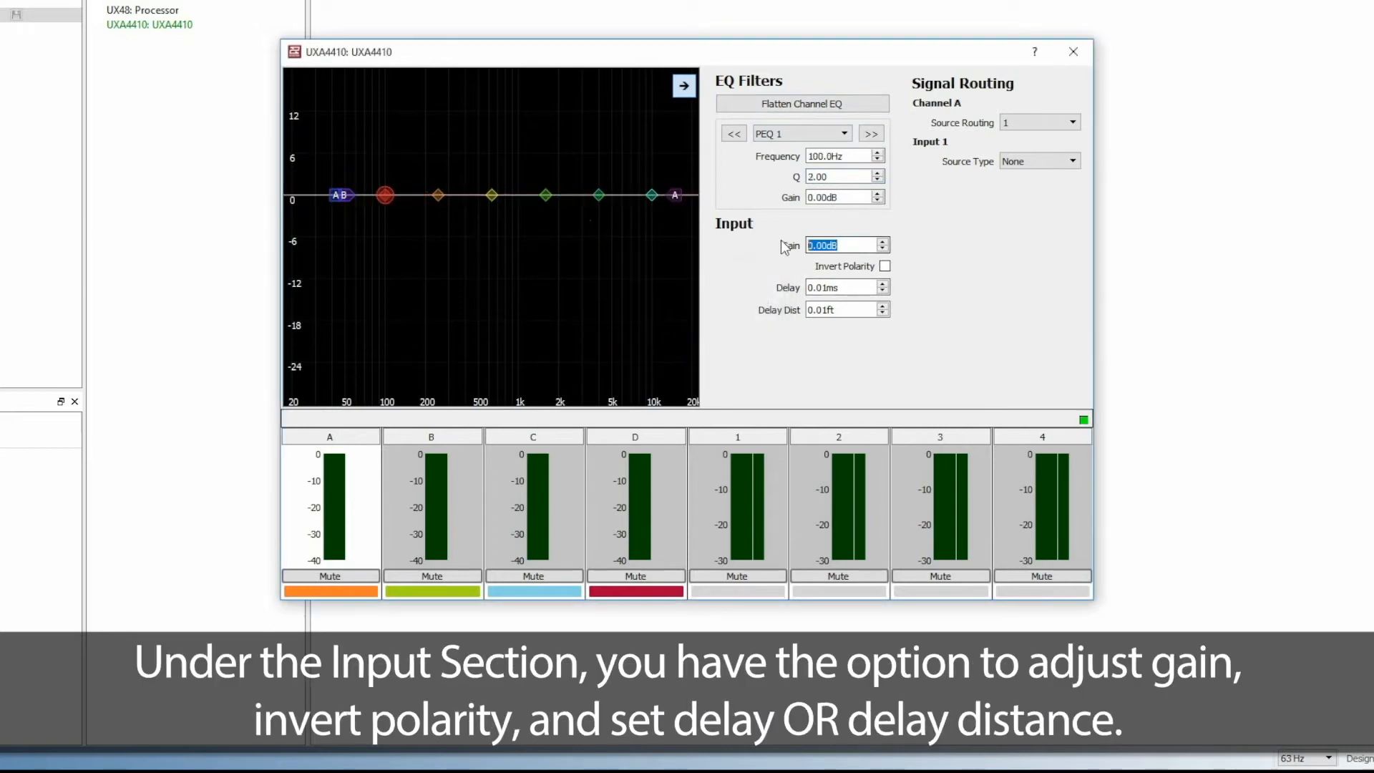
# Enter a 5.00 dB input gain and toggle Invert Polarity on, then back off.
pyautogui.write('5.00dB')
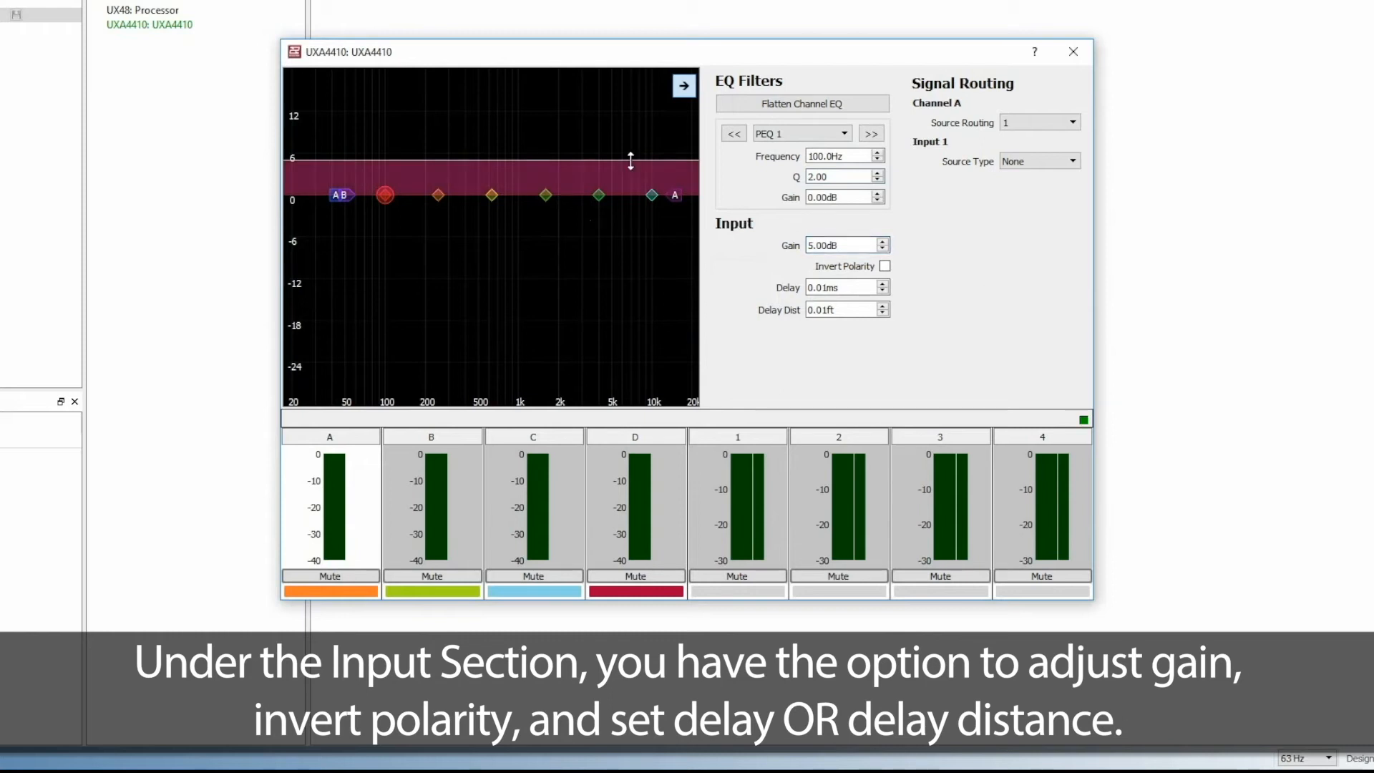
pyautogui.click(886, 266)
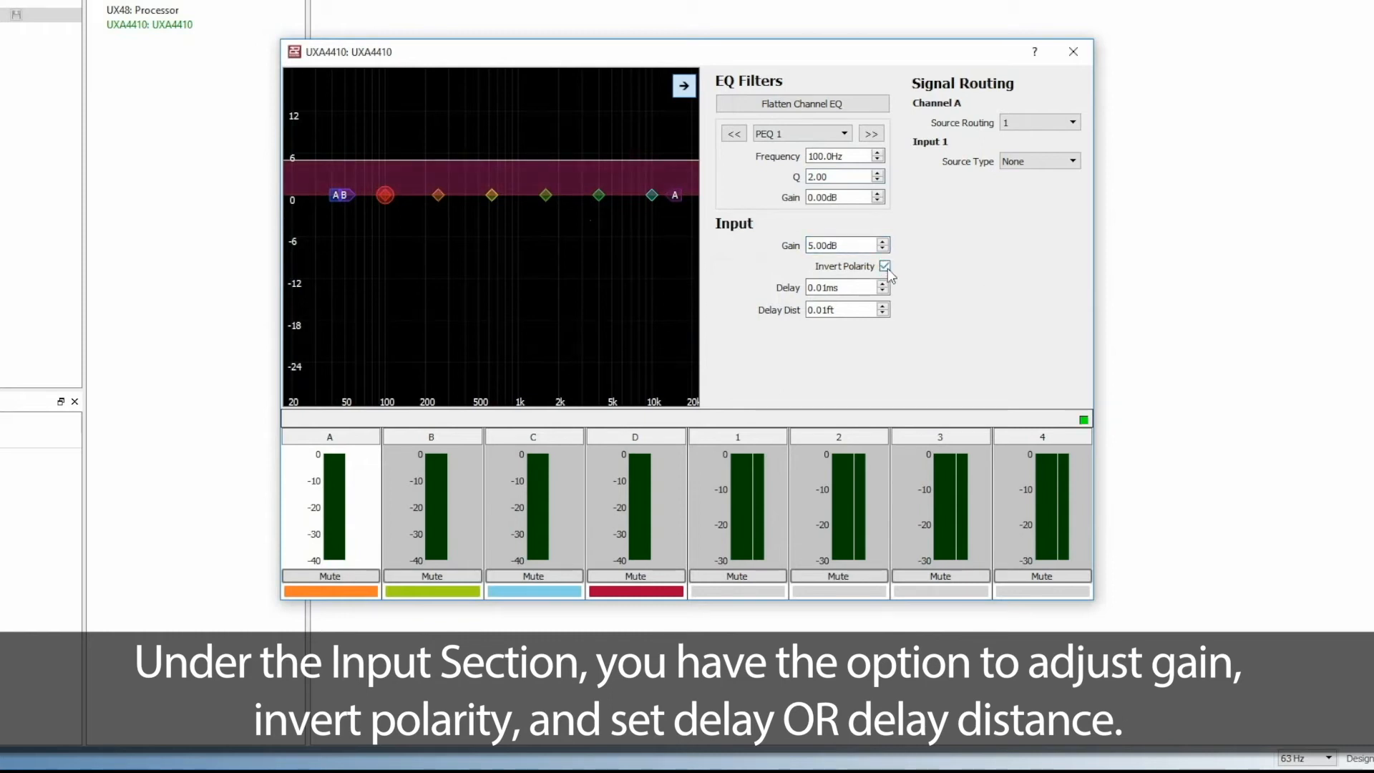
pyautogui.click(886, 266)
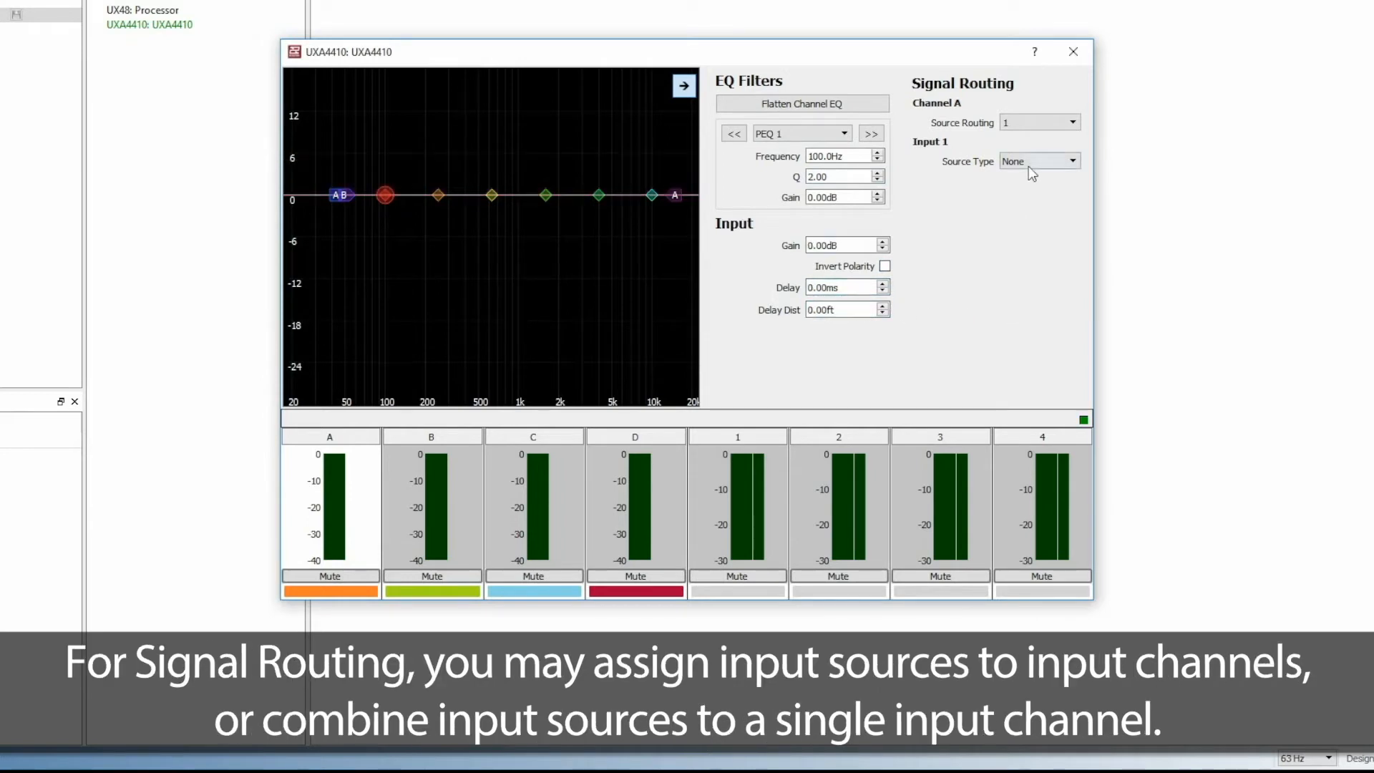
pyautogui.click(1069, 121)
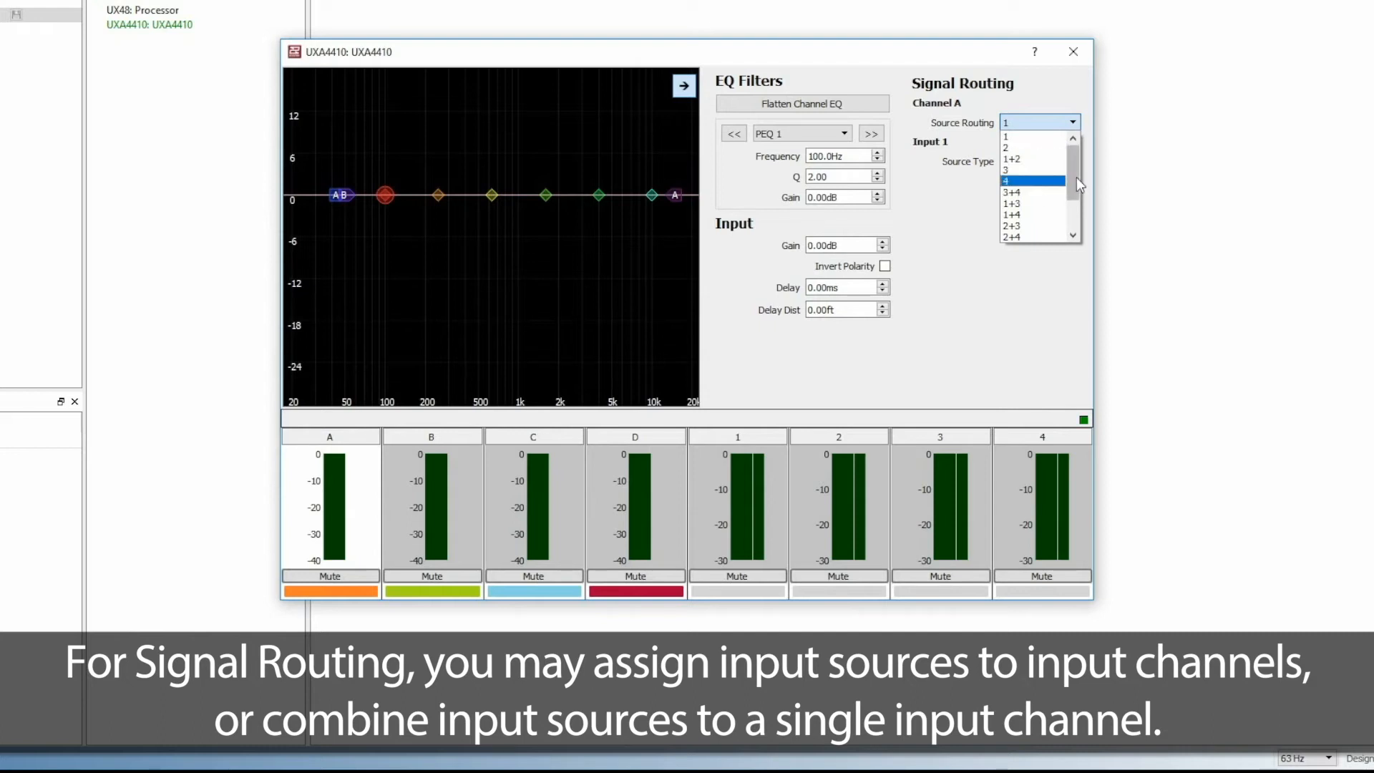
pyautogui.scroll(-3)
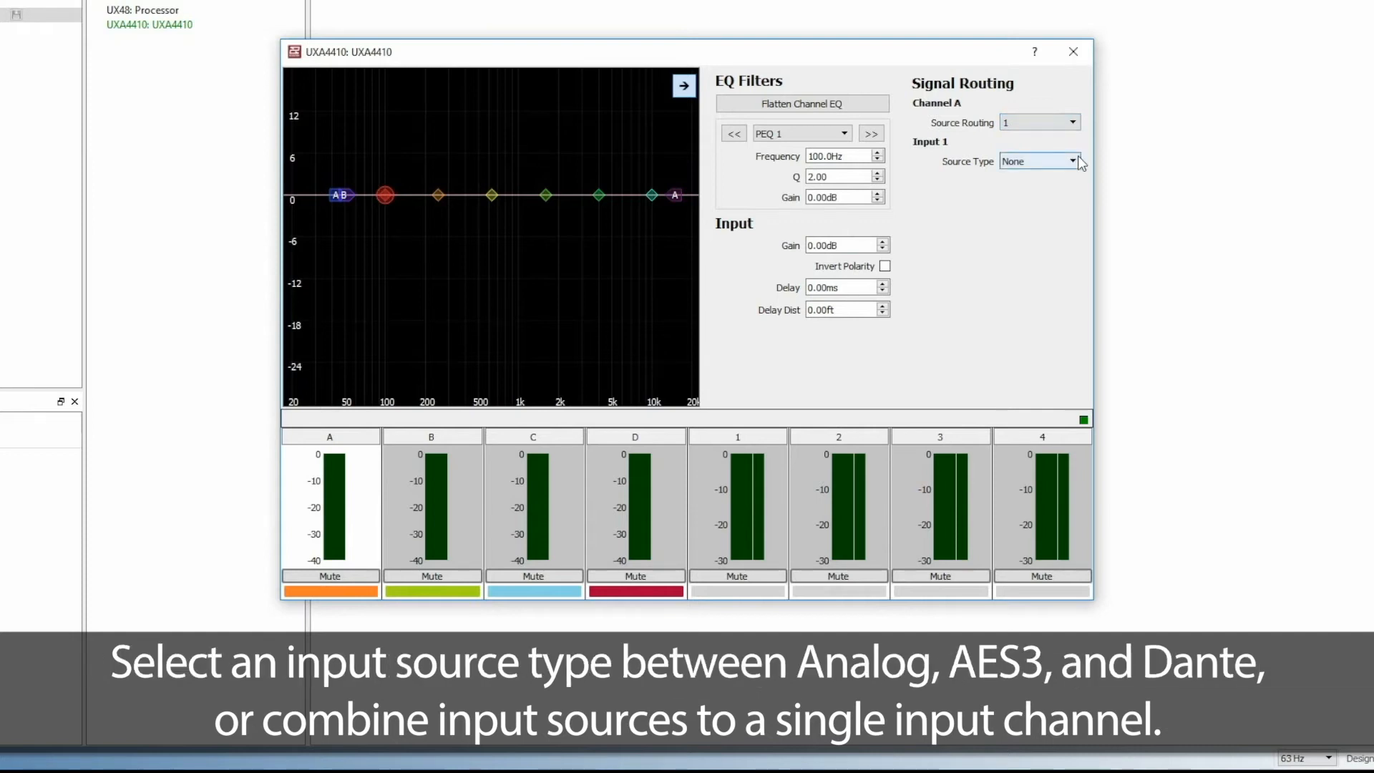
pyautogui.click(1073, 161)
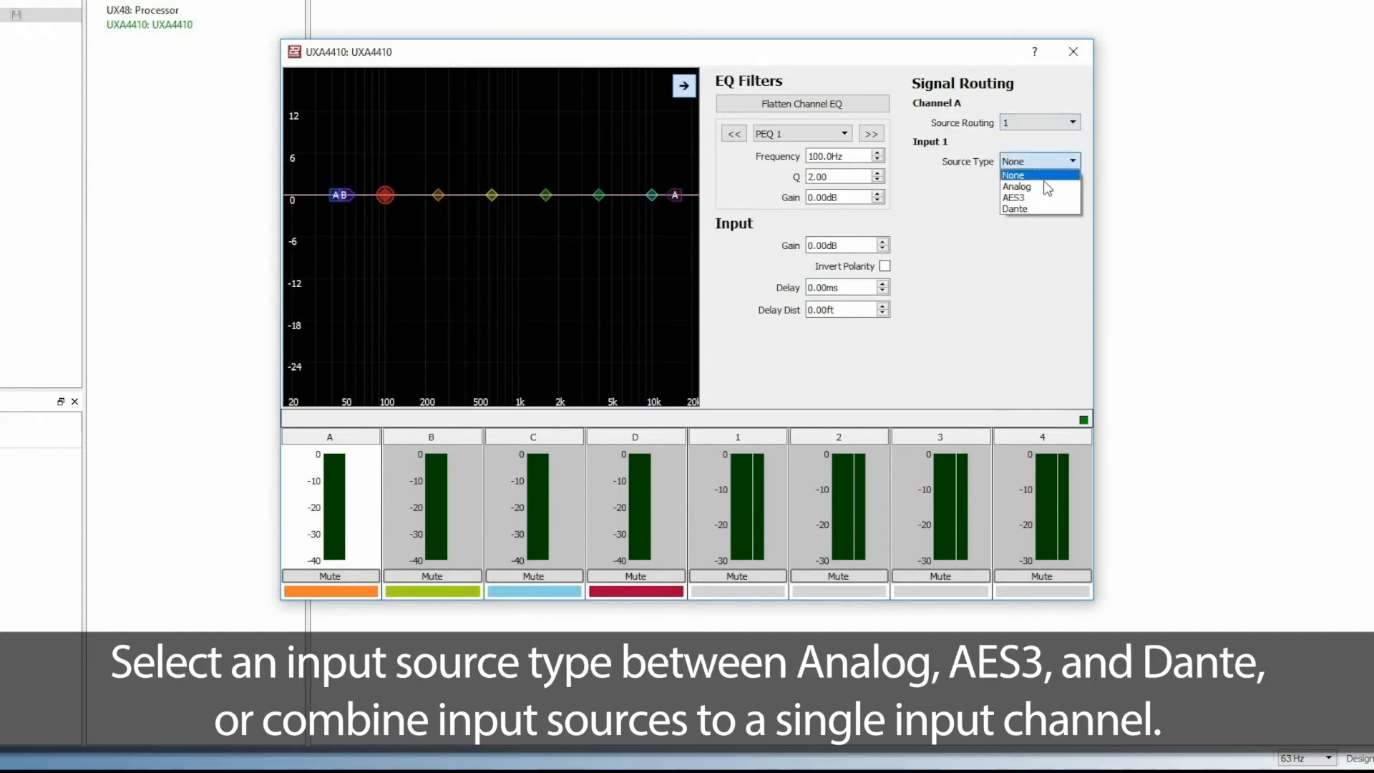
pyautogui.moveTo(1039, 197)
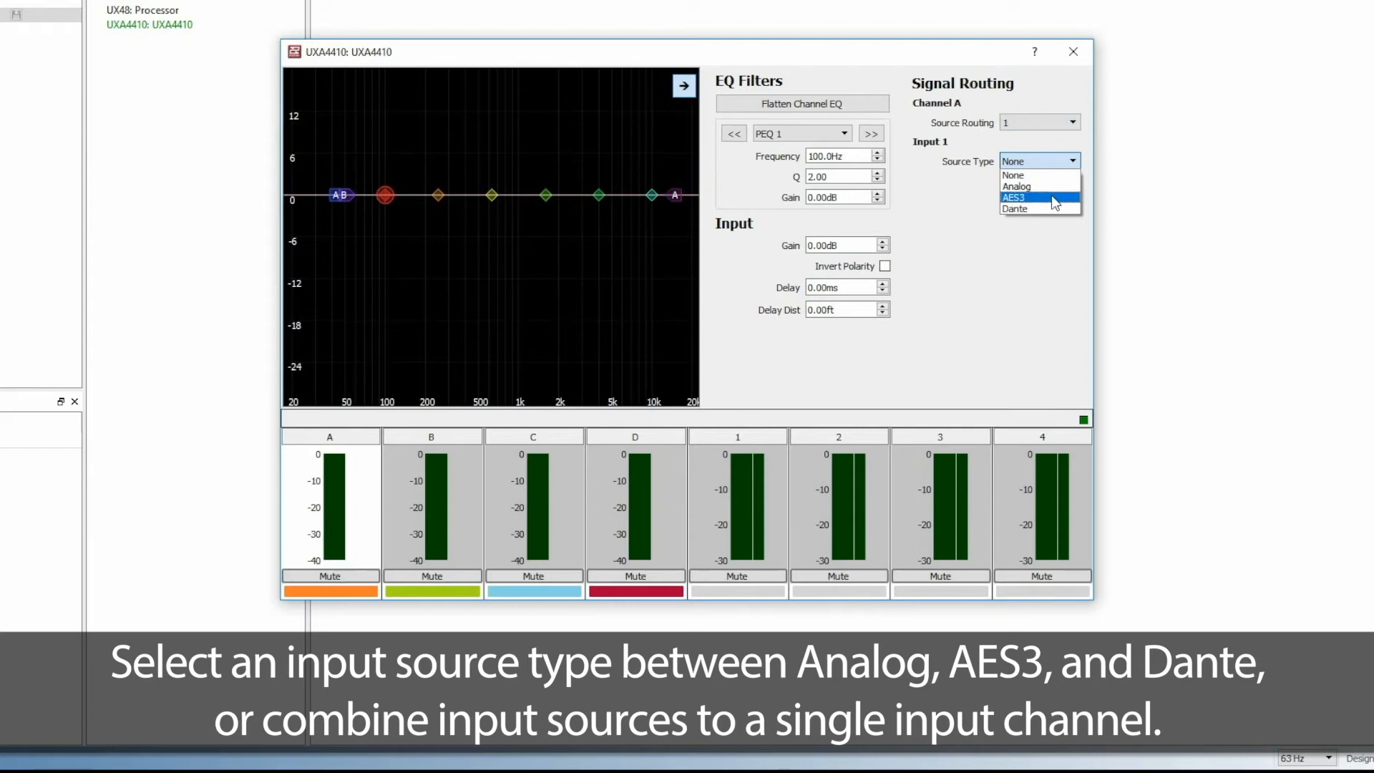
pyautogui.moveTo(1039, 209)
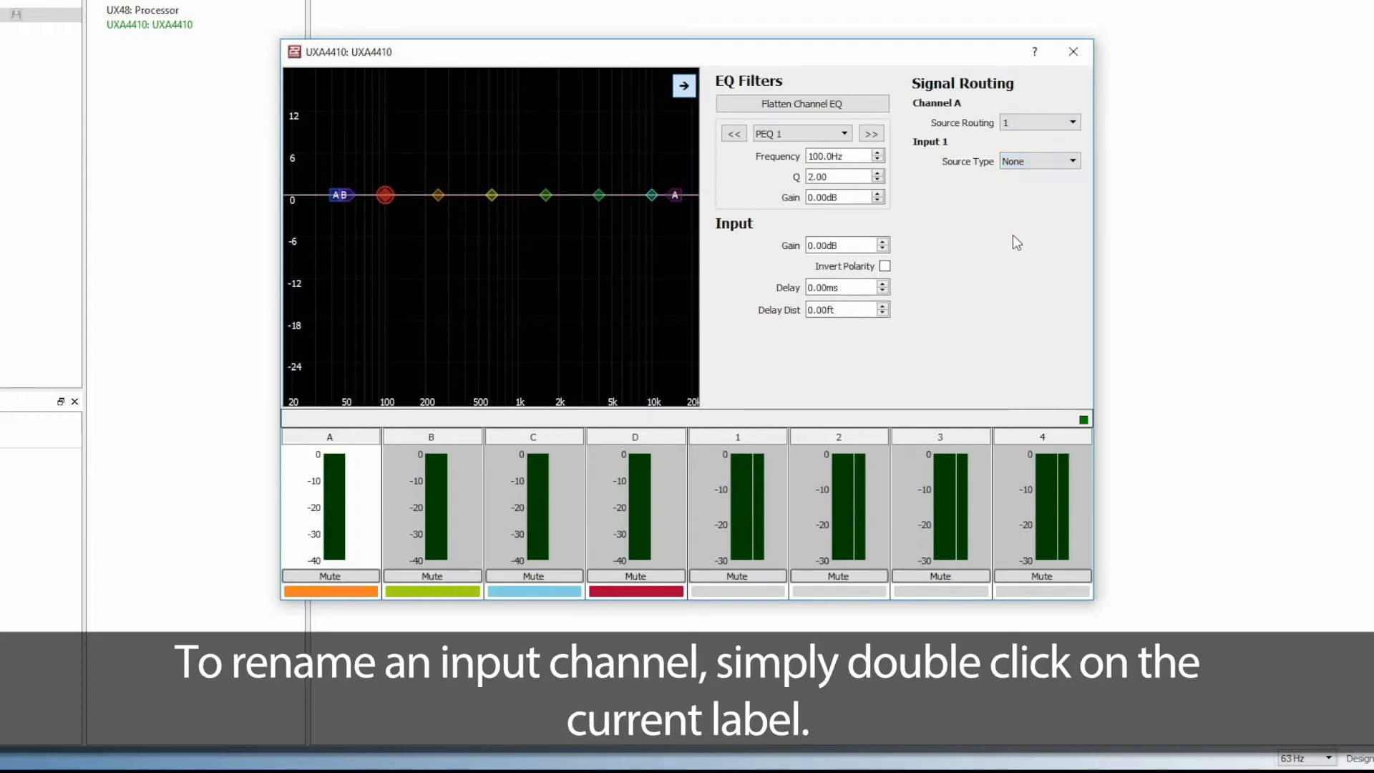
# Start renaming an input channel label by double-clicking it.
pyautogui.doubleClick(329, 436)
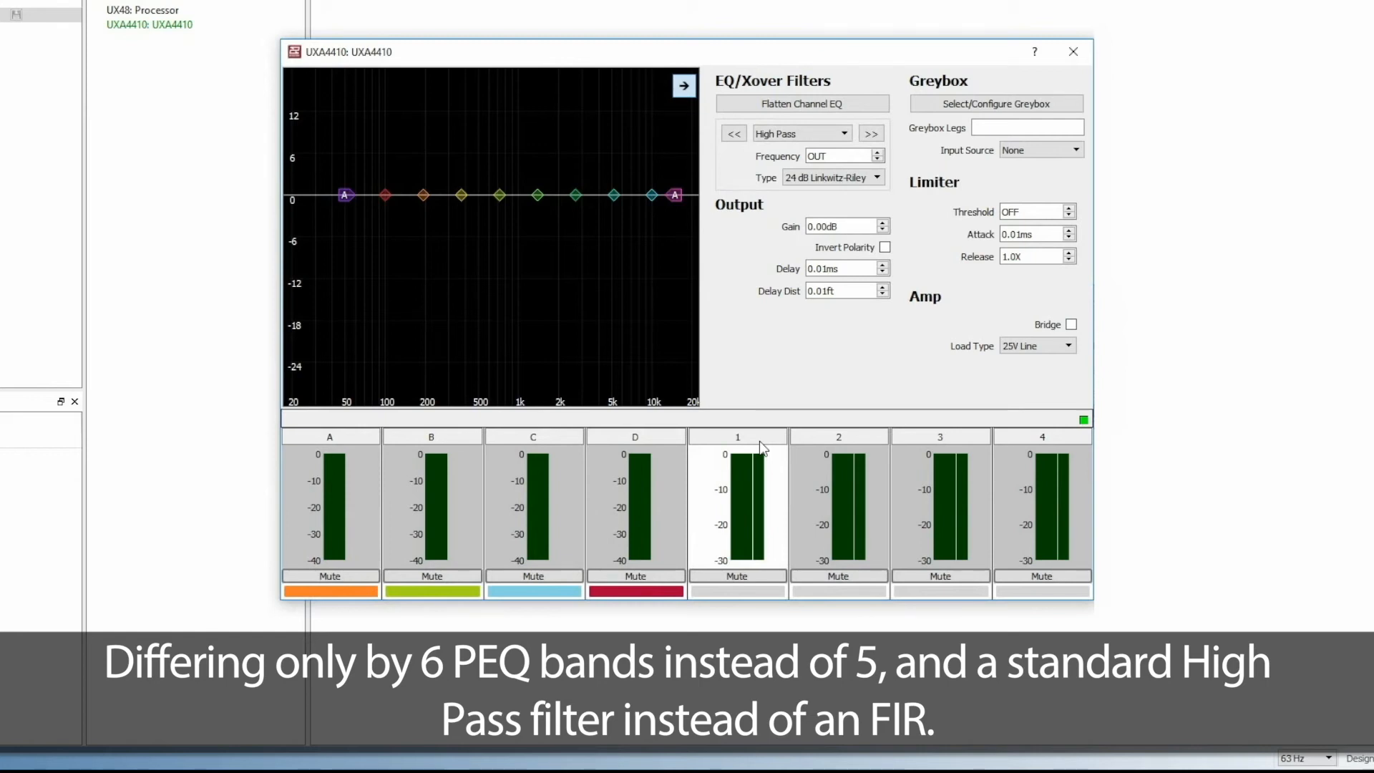
# Open the Greybox Configuration dialog for output channel 1.
pyautogui.click(995, 102)
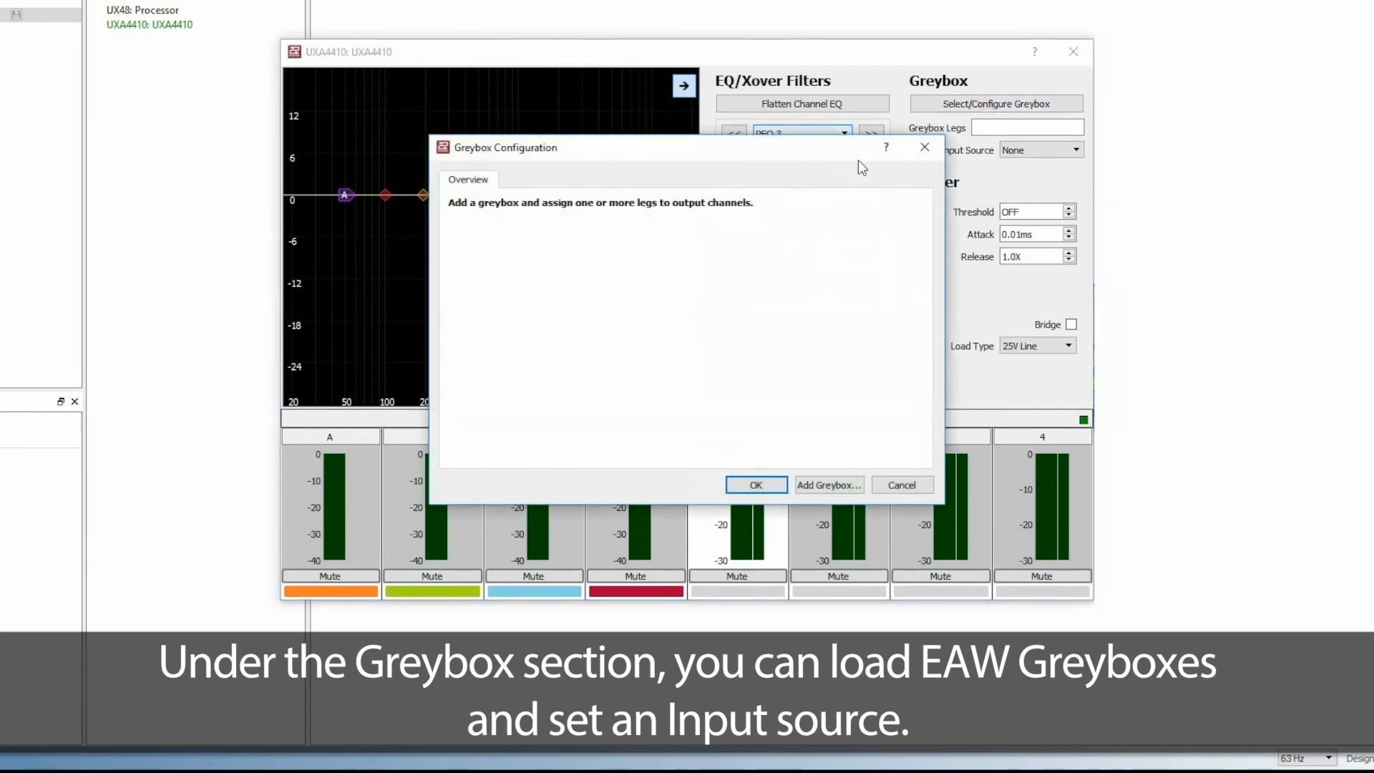
pyautogui.moveTo(705, 344)
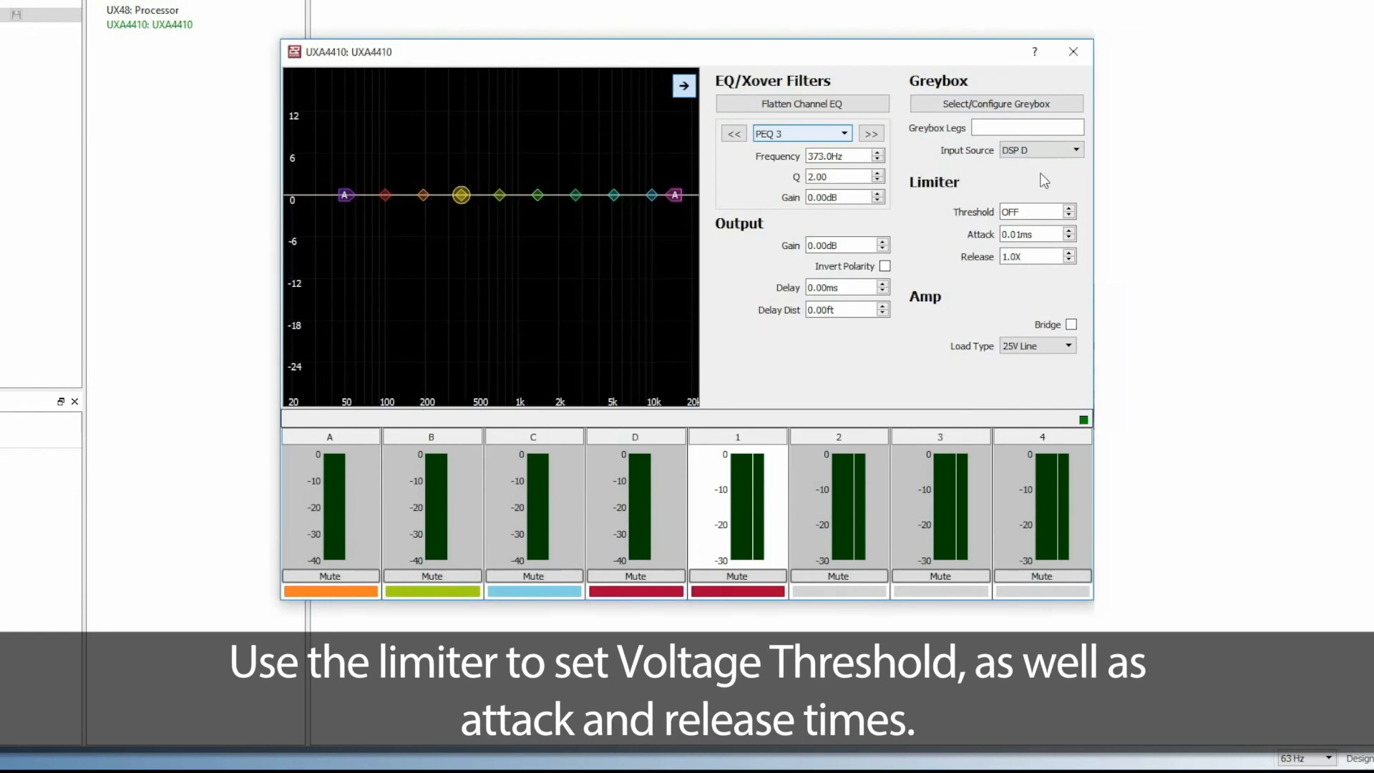
# Set the limiter threshold to 73.0 V and raise the release time.
pyautogui.click(1067, 208)
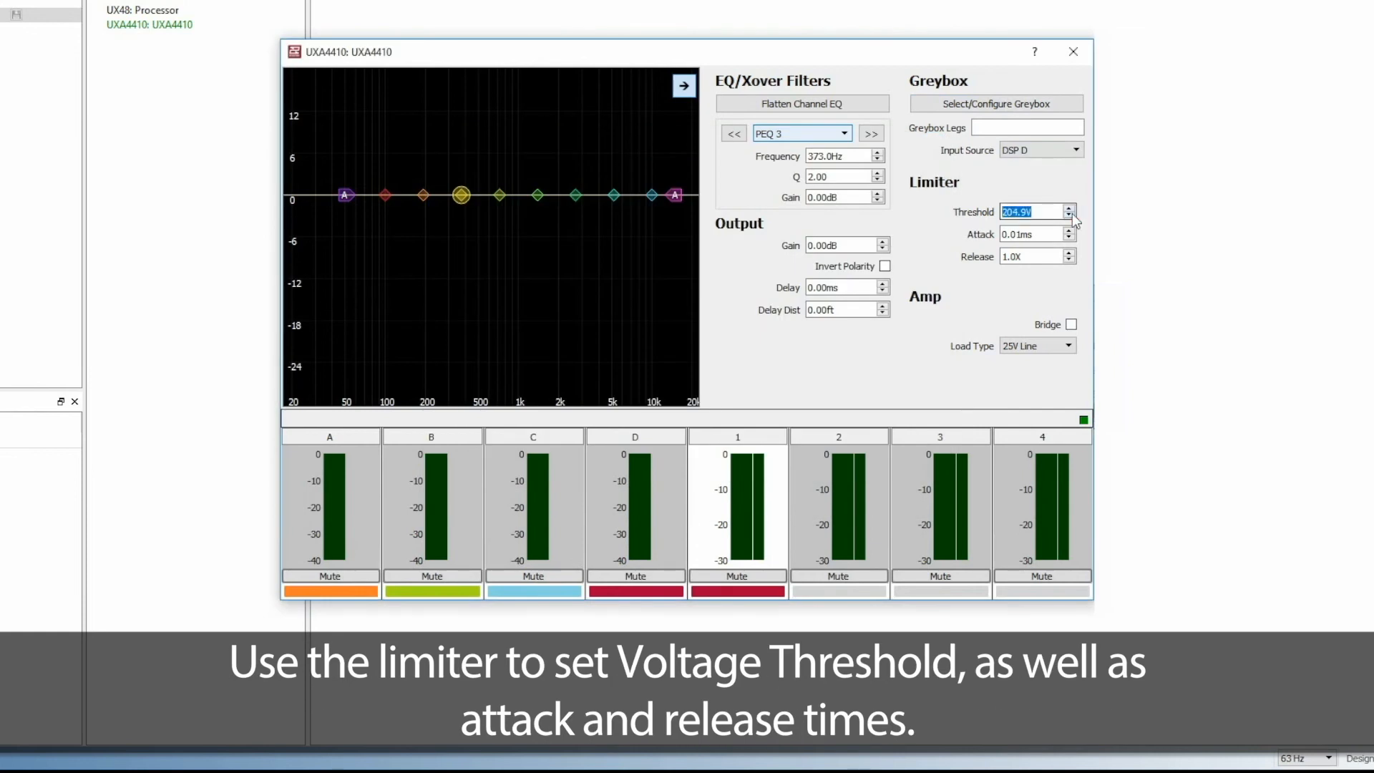
pyautogui.write('73.0V')
pyautogui.click(1037, 234)
pyautogui.write('0.3')
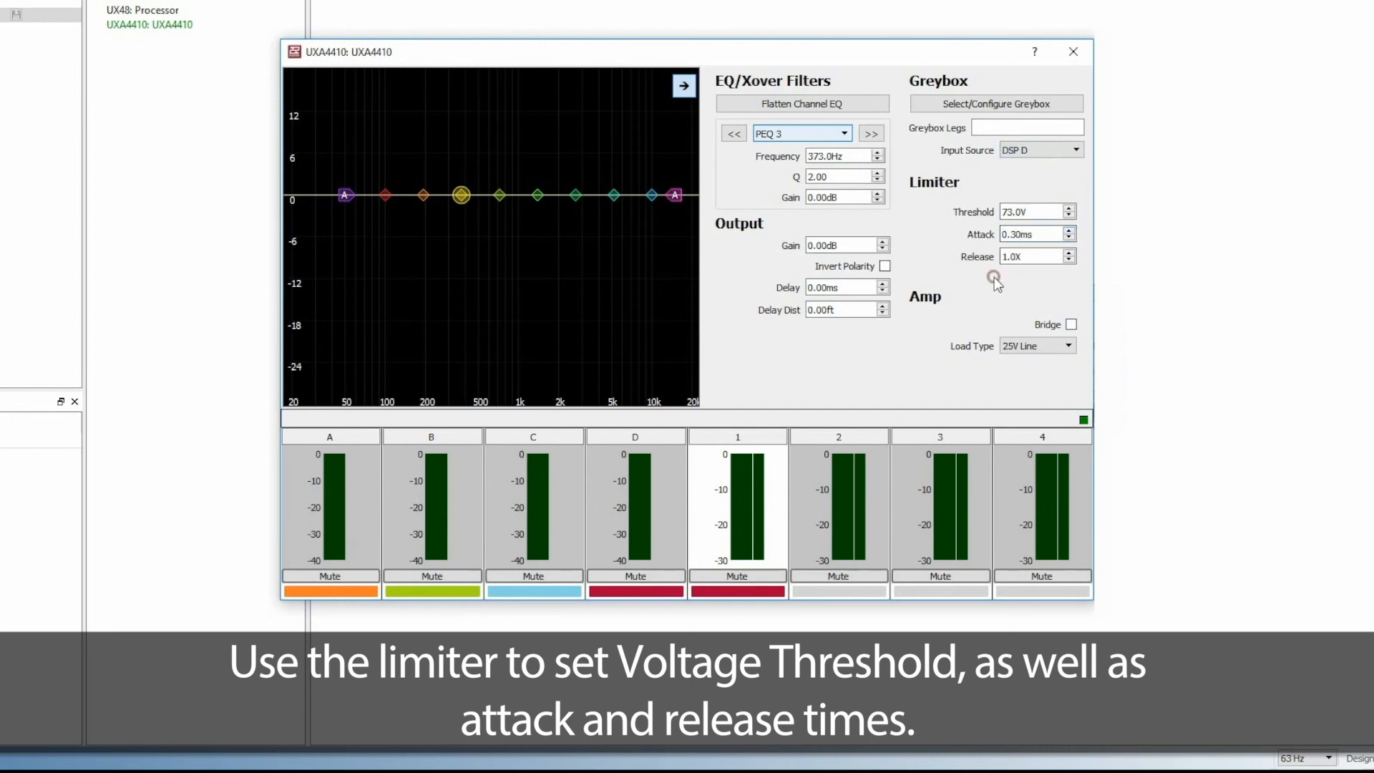
pyautogui.click(1067, 253)
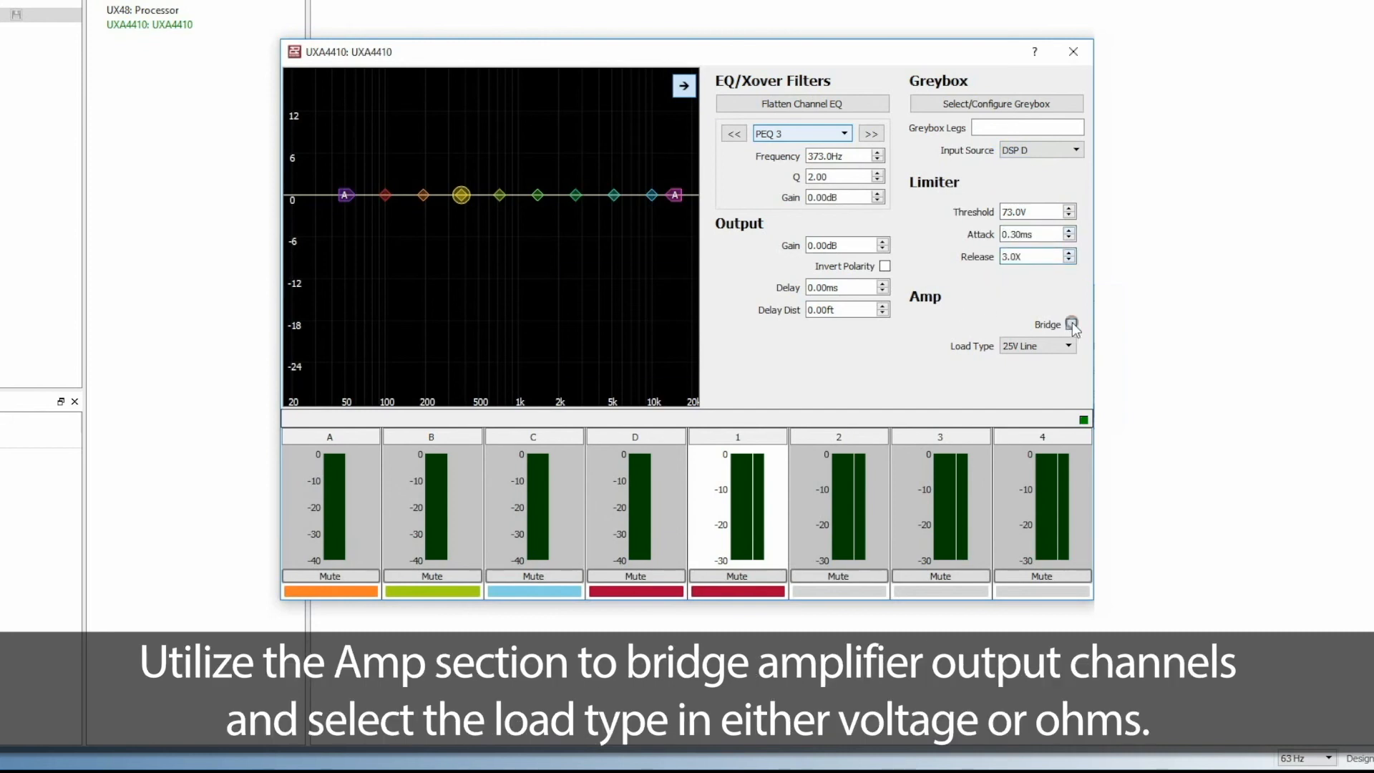
# Bridge outputs 1 and 2 with a 4 Ohms Min load, then start renaming the 1-2 label.
pyautogui.click(1069, 324)
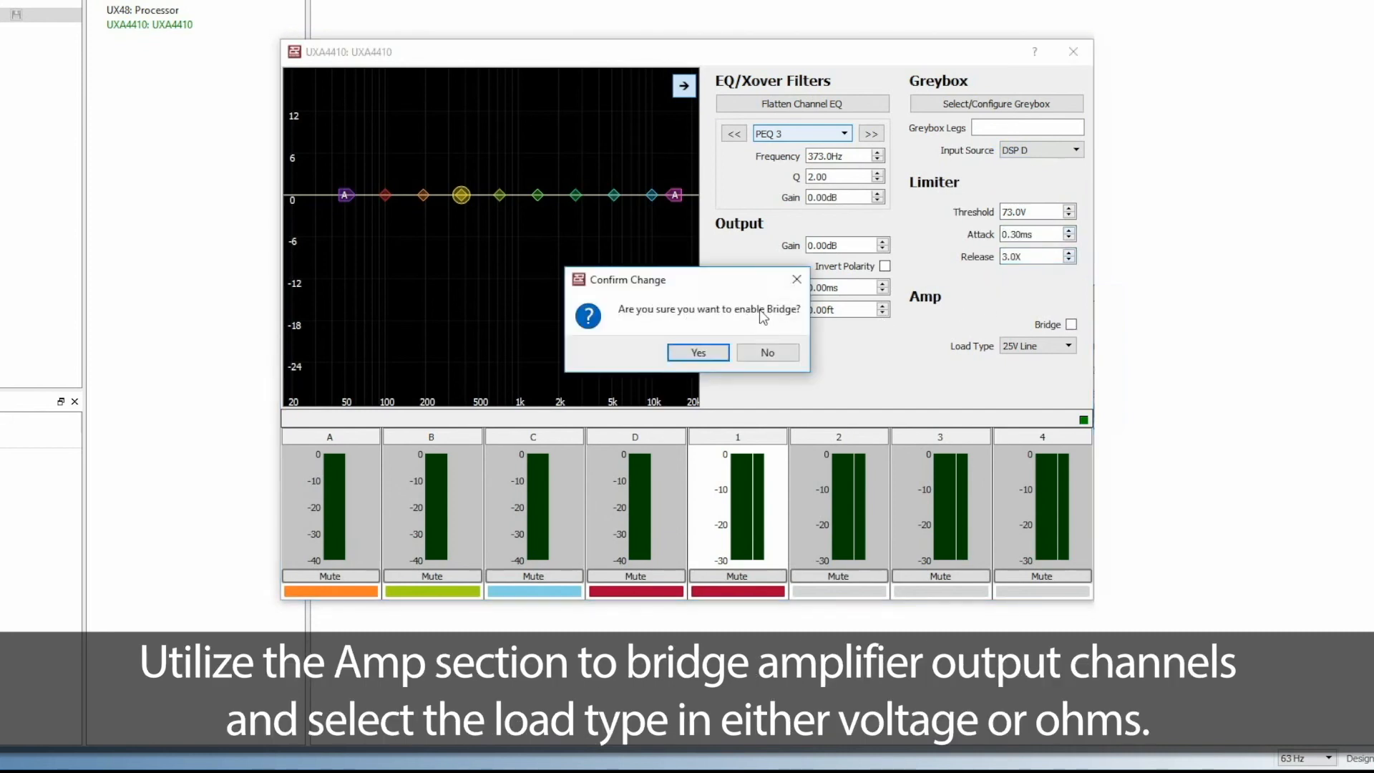
pyautogui.click(696, 351)
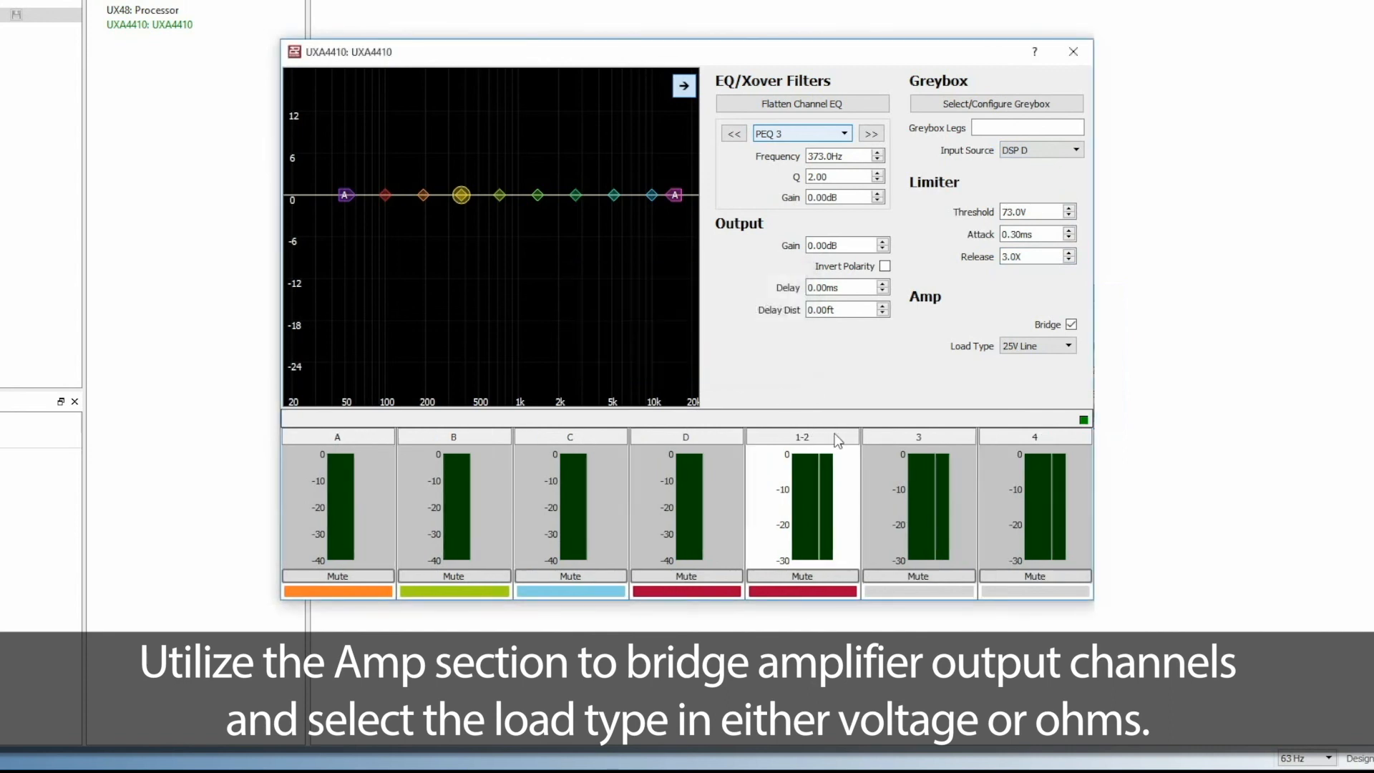
pyautogui.click(1066, 345)
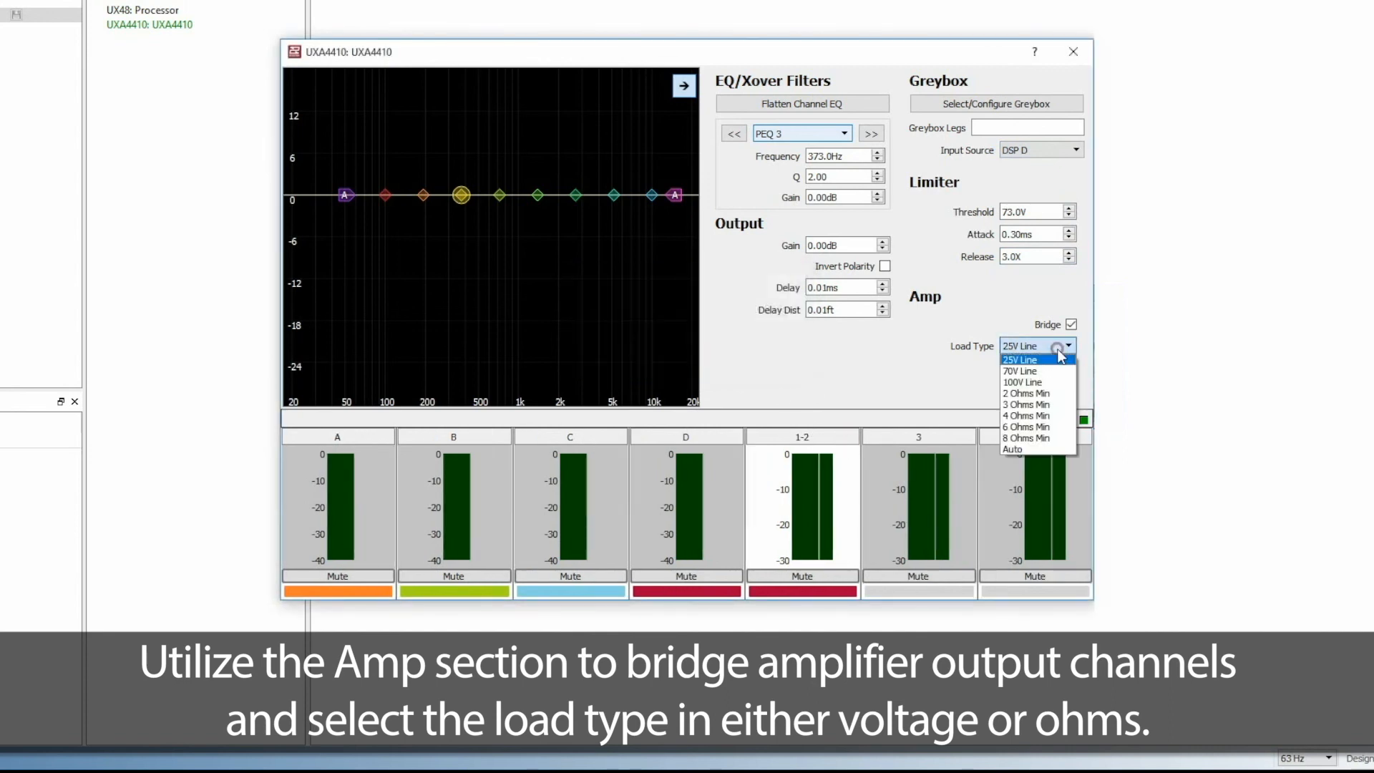
pyautogui.moveTo(1025, 437)
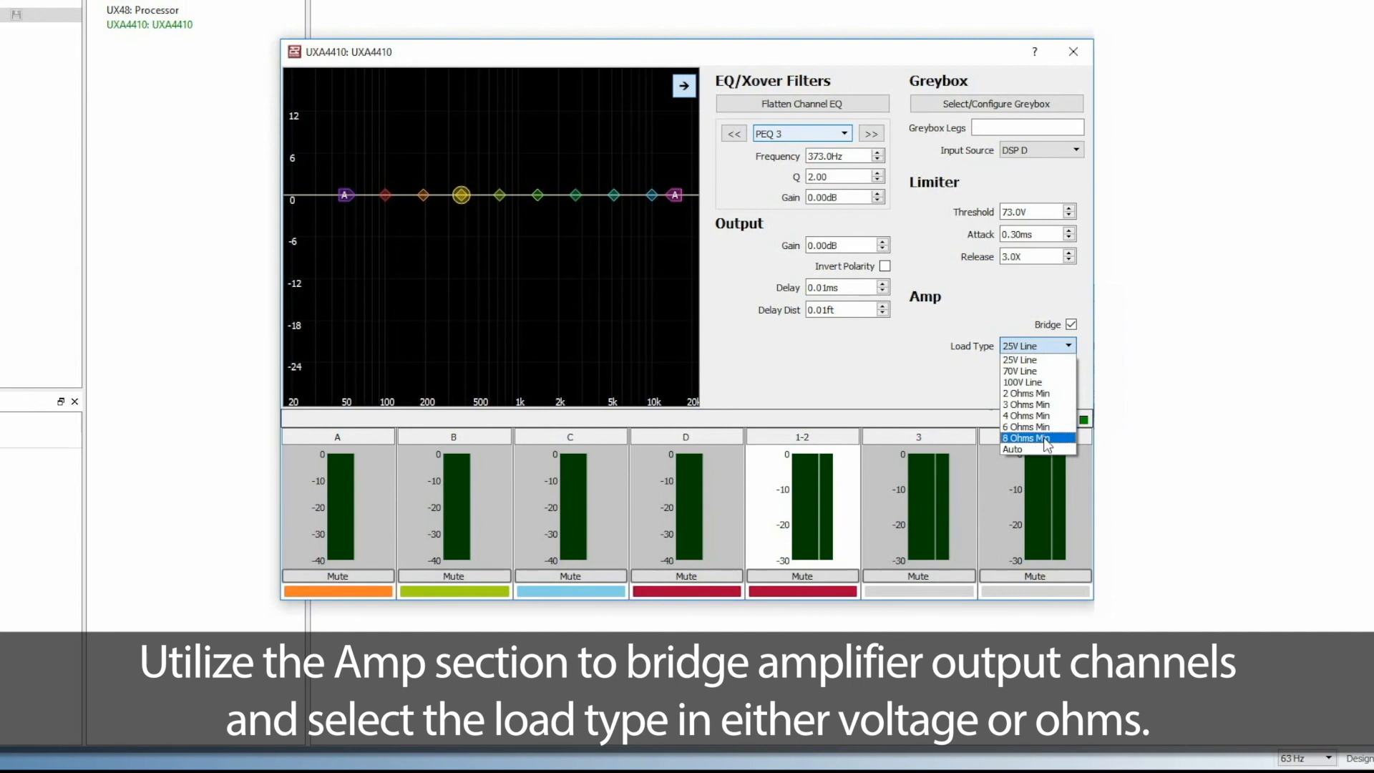
pyautogui.click(1026, 414)
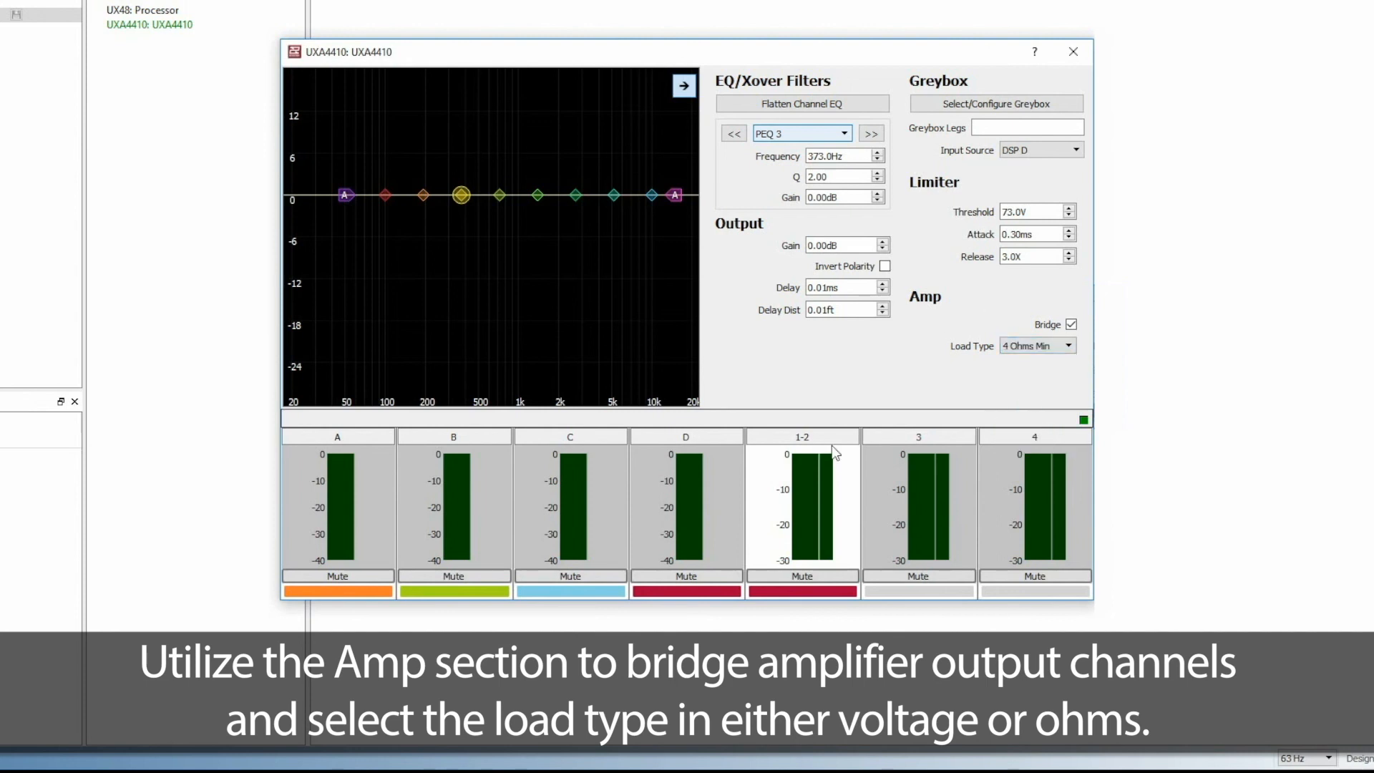
pyautogui.doubleClick(801, 436)
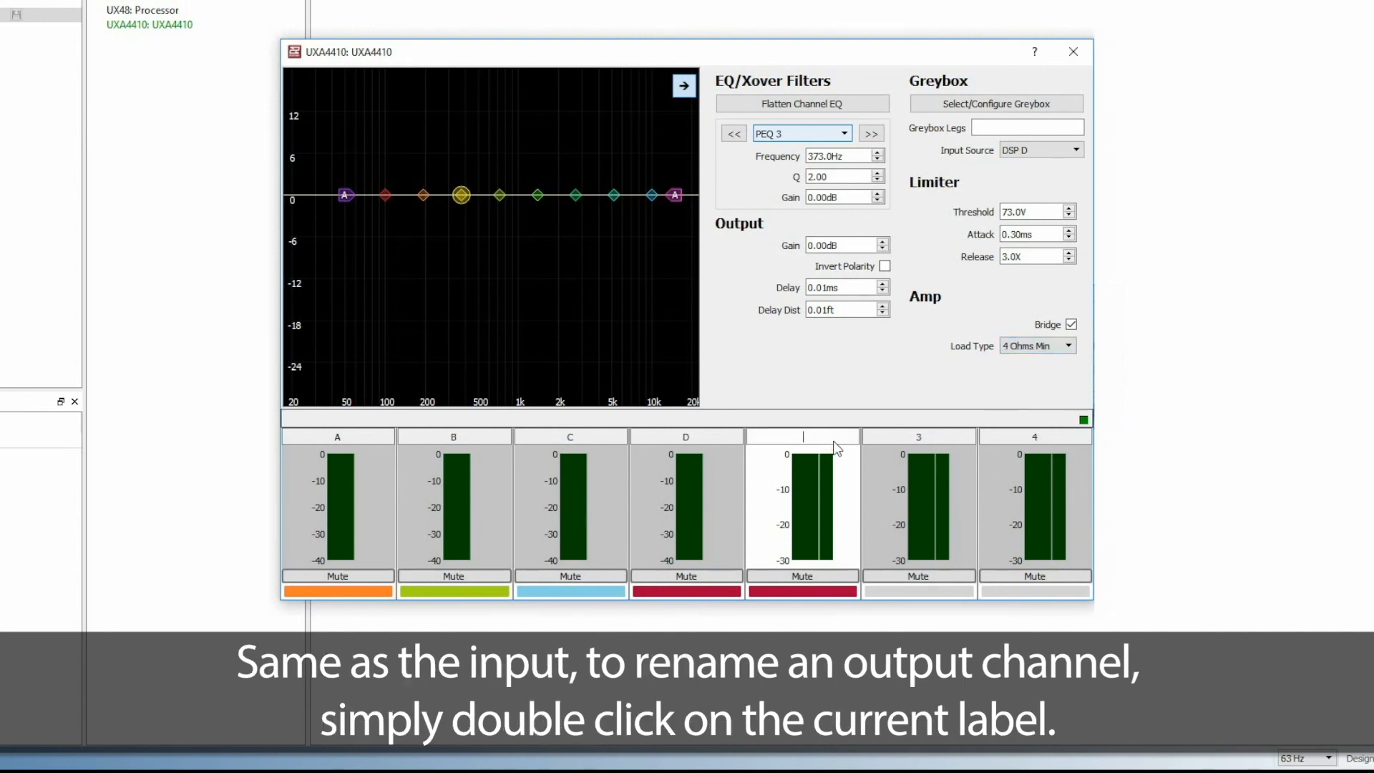